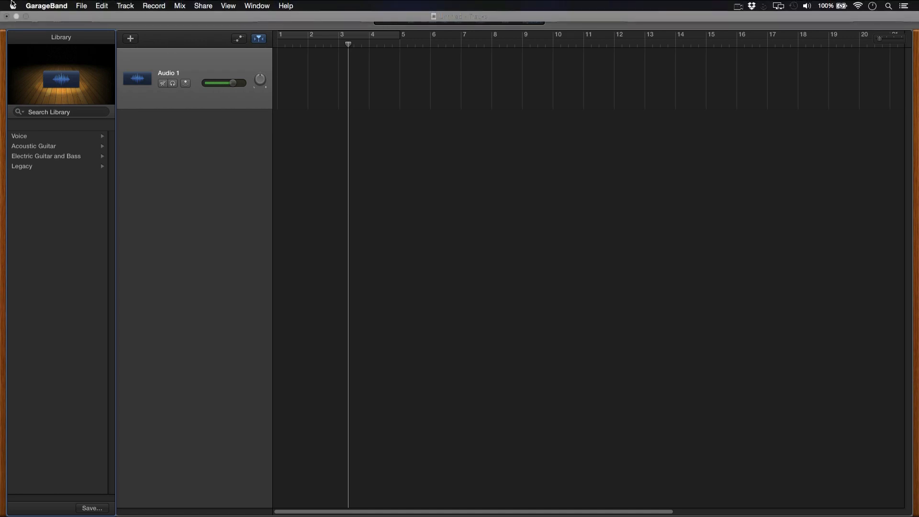
Step: Enable Audio Units in GarageBand Preferences with the Yeti Stereo Microphone as input, then close Preferences
{"action": "left_click", "coordinate": [46, 6]}
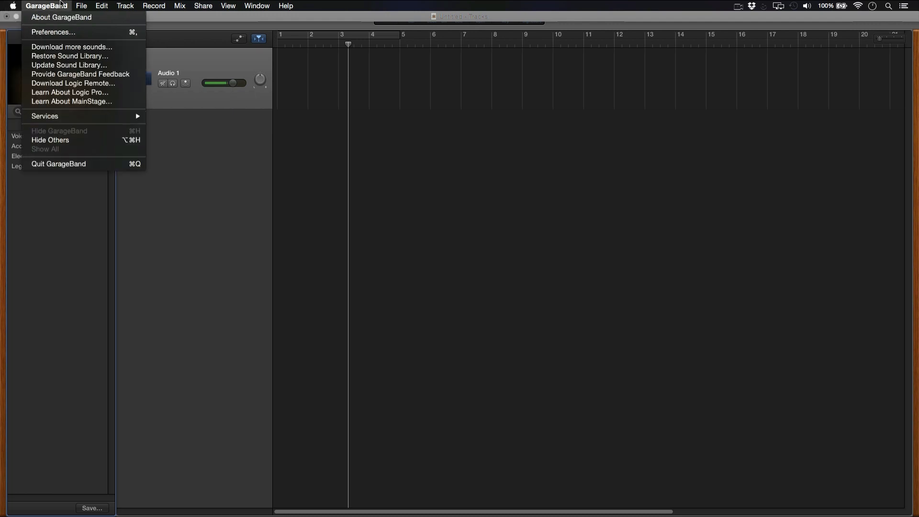
{"action": "left_click", "coordinate": [53, 33]}
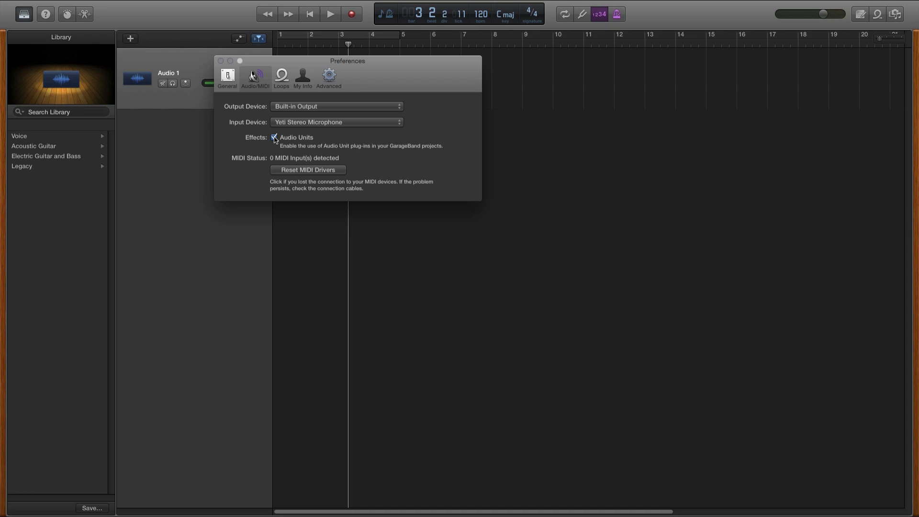
{"action": "left_click", "coordinate": [274, 137]}
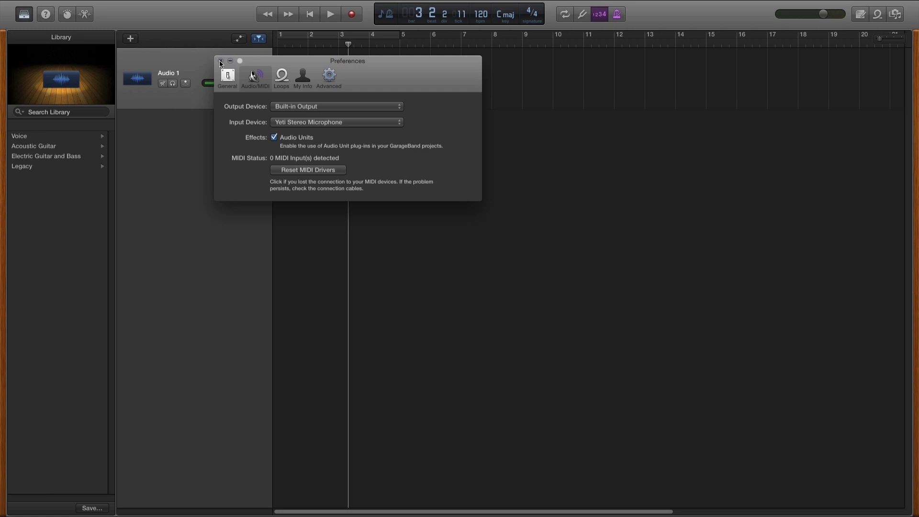
{"action": "left_click", "coordinate": [220, 61]}
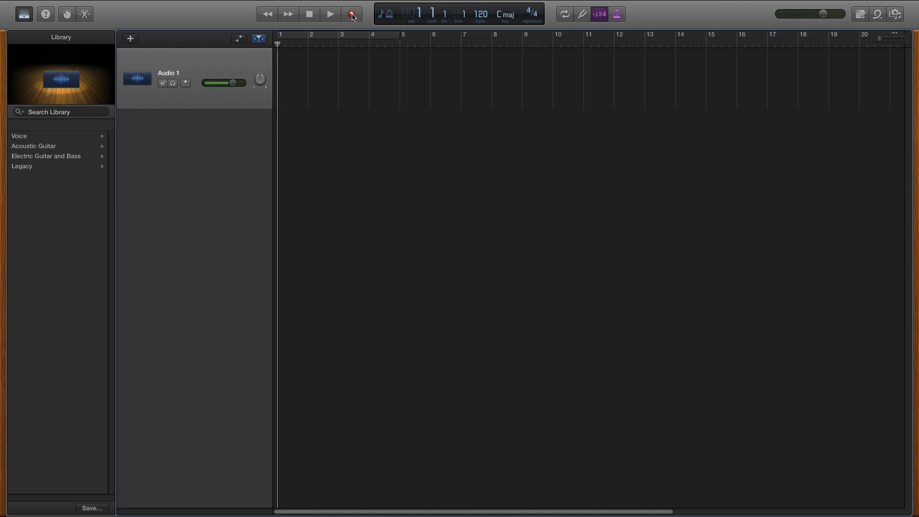
{"action": "mouse_move", "coordinate": [352, 14]}
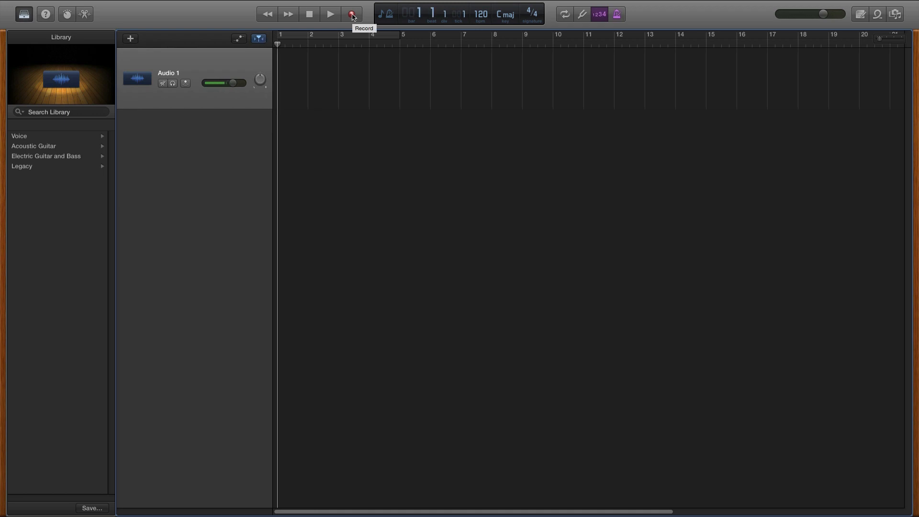
Step: Record a short voice take on Audio 1 and play it looped over bars 1–3
{"action": "left_click", "coordinate": [351, 13]}
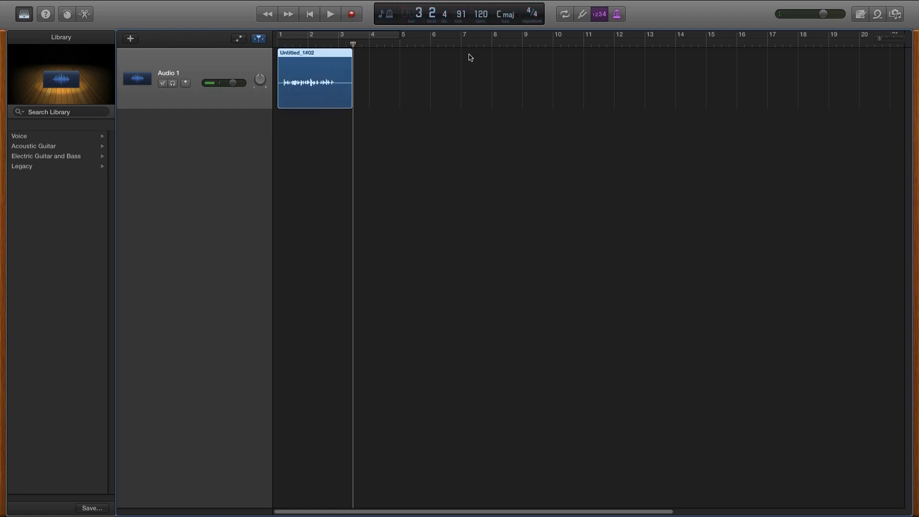
{"action": "left_click", "coordinate": [563, 14]}
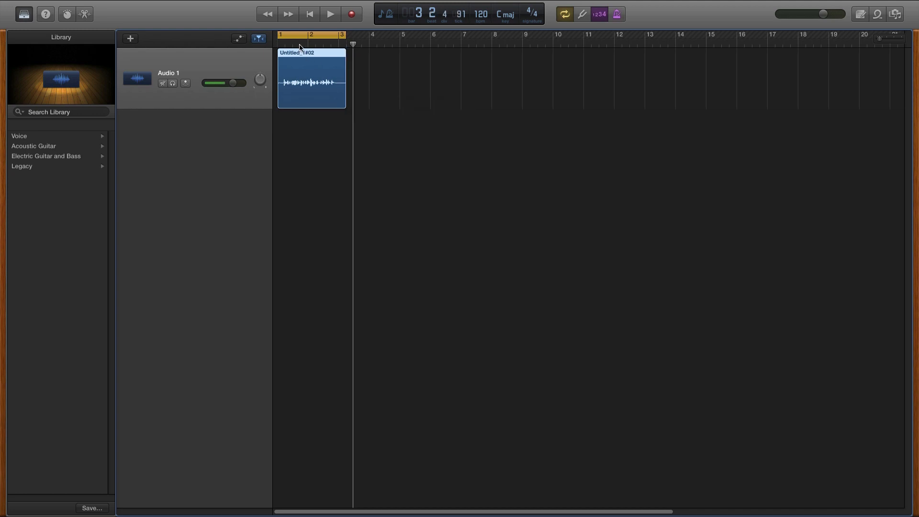
{"action": "left_click", "coordinate": [331, 13]}
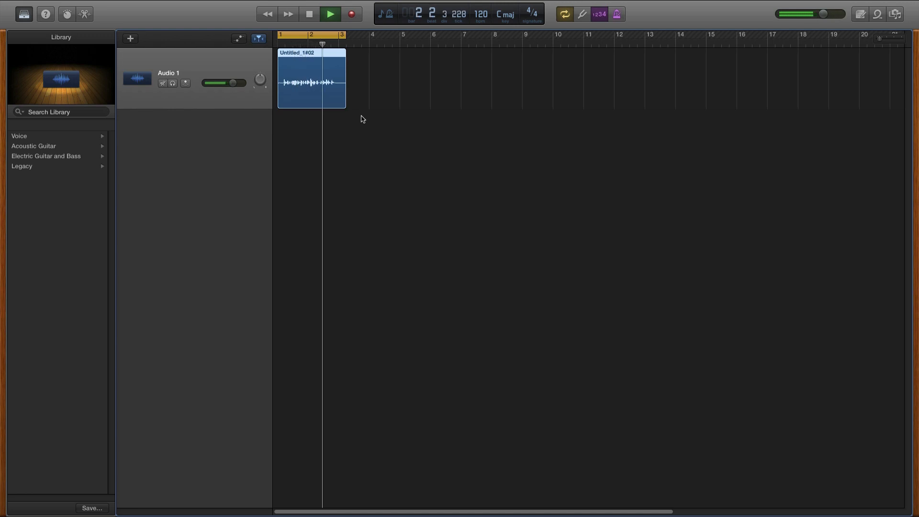
{"action": "left_click", "coordinate": [329, 14]}
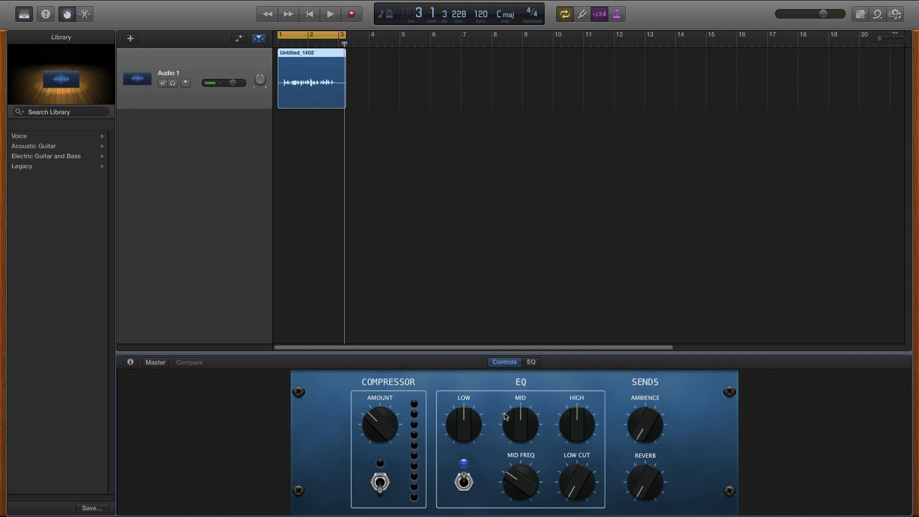
{"action": "mouse_move", "coordinate": [445, 419]}
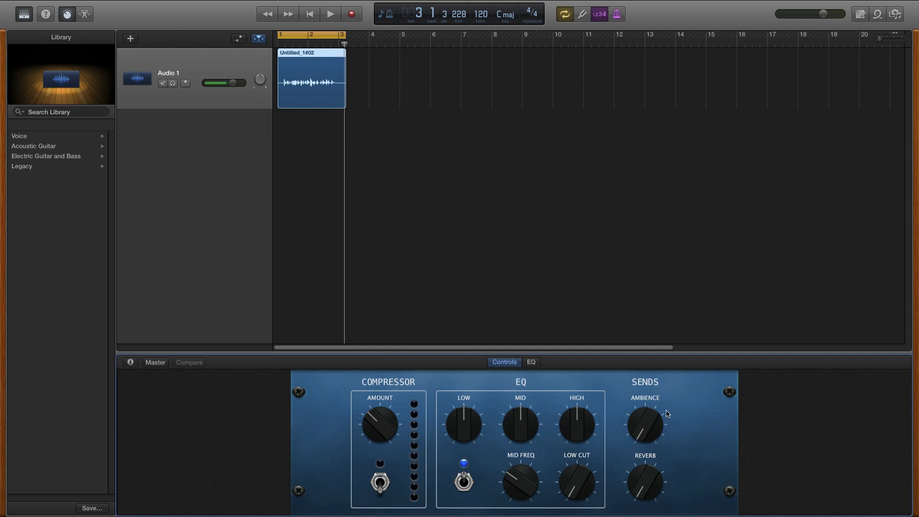
Step: Show the Audio 1 track inspector with its Compressor and Channel EQ plug-ins
{"action": "left_click", "coordinate": [129, 362]}
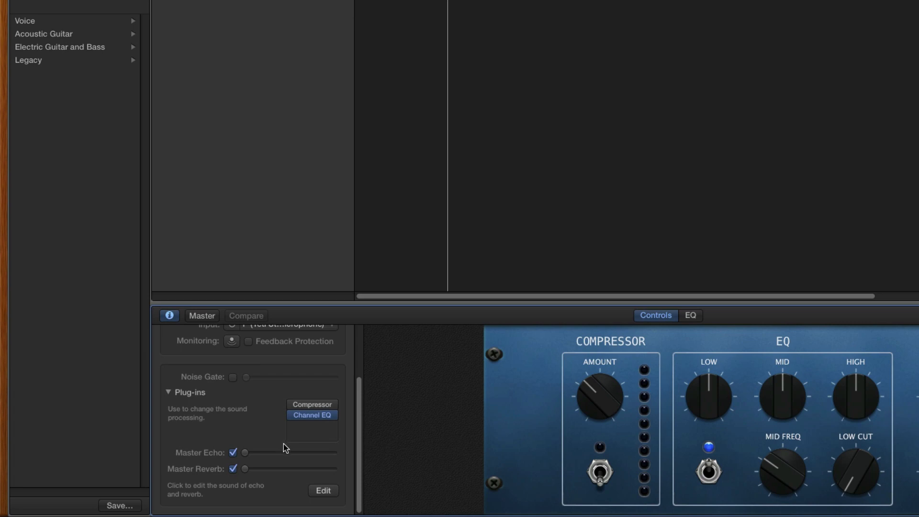
{"action": "mouse_move", "coordinate": [284, 396]}
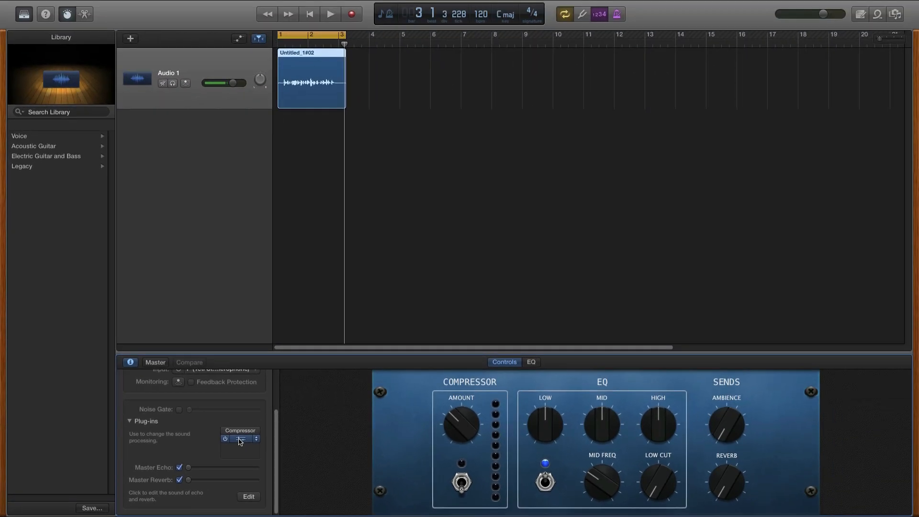
Step: Shape the Channel EQ: boost lows about 20 dB and cut the mids around 400 Hz
{"action": "left_click", "coordinate": [240, 439]}
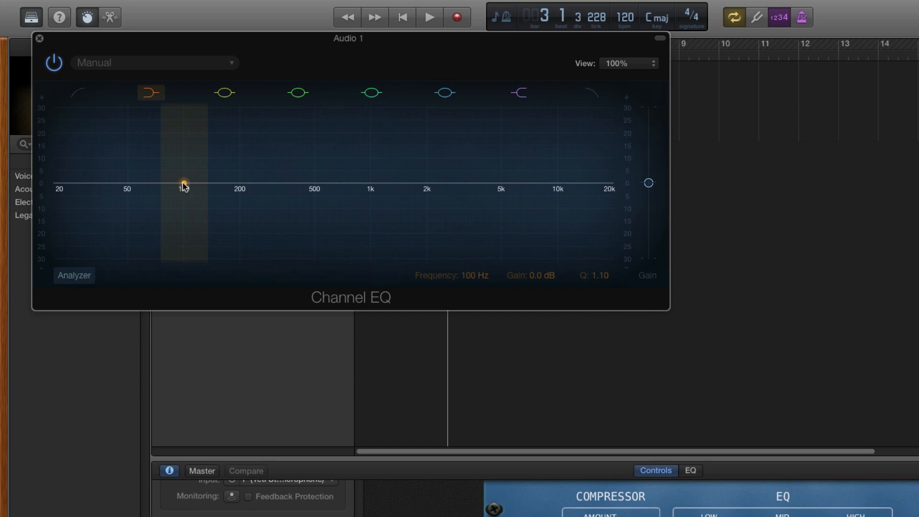
{"action": "left_click_drag", "start_coordinate": [184, 182], "coordinate": [186, 166]}
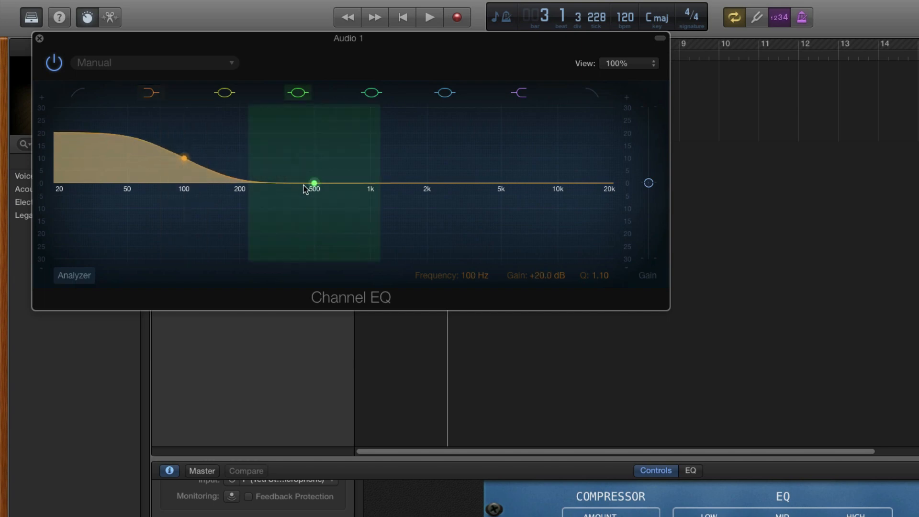
{"action": "left_click_drag", "start_coordinate": [314, 181], "coordinate": [298, 226]}
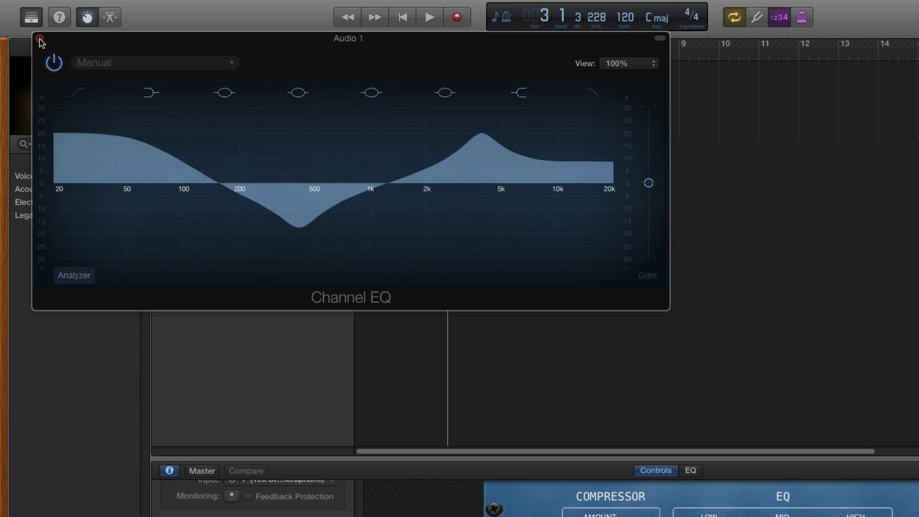
{"action": "left_click", "coordinate": [301, 228]}
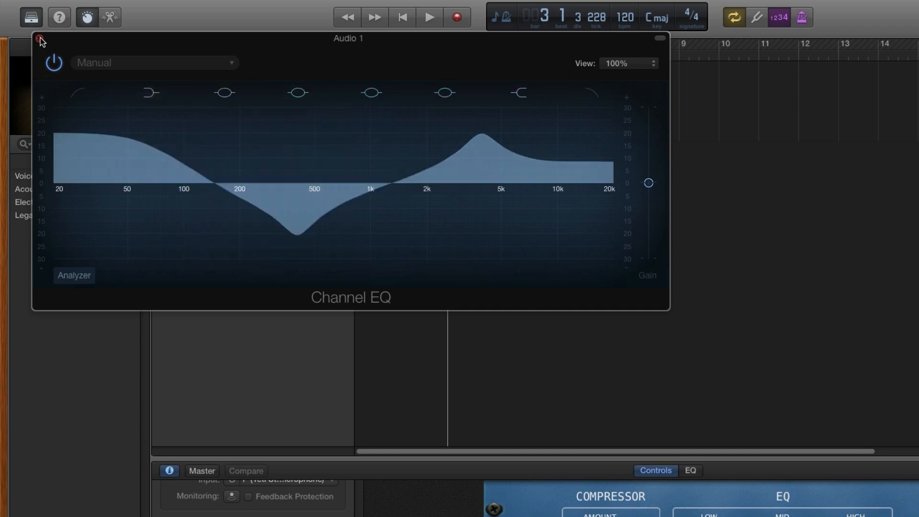
Step: Close the Channel EQ window and audition the looped clip with the new curve
{"action": "left_click", "coordinate": [41, 38]}
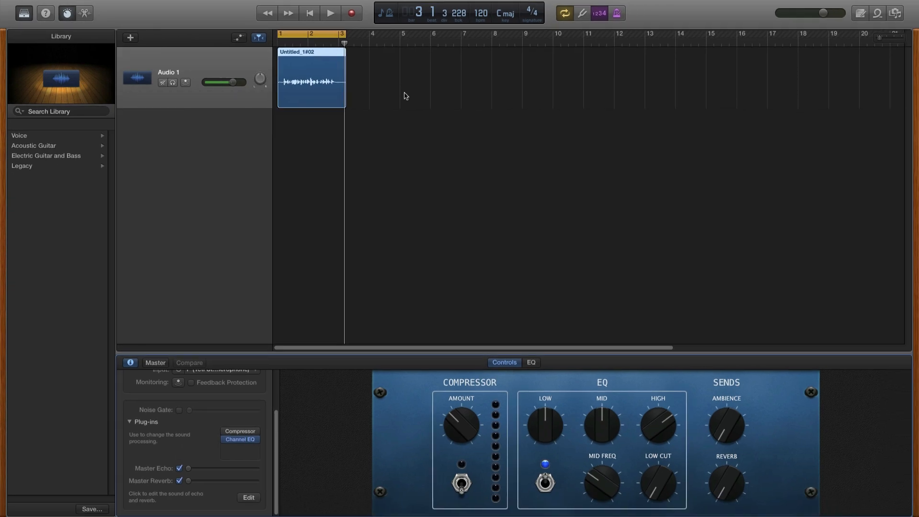
{"action": "left_click", "coordinate": [329, 13]}
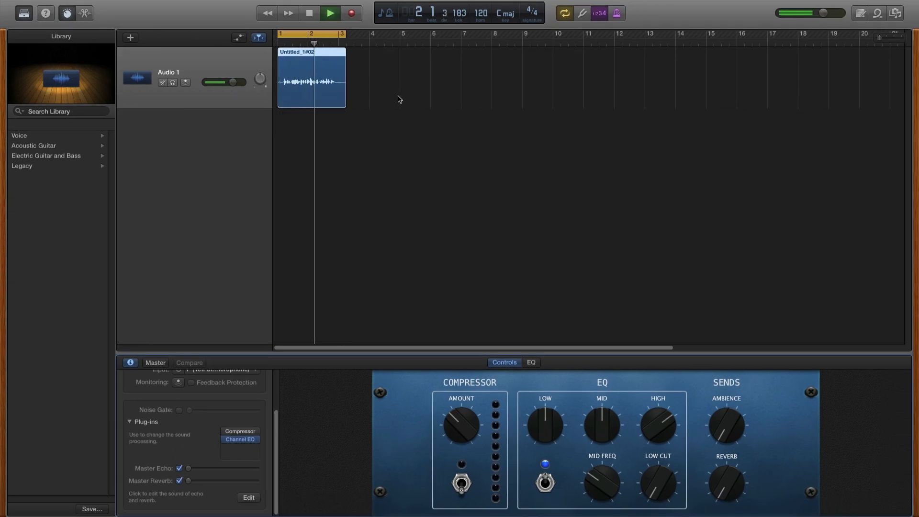
{"action": "left_click", "coordinate": [329, 13]}
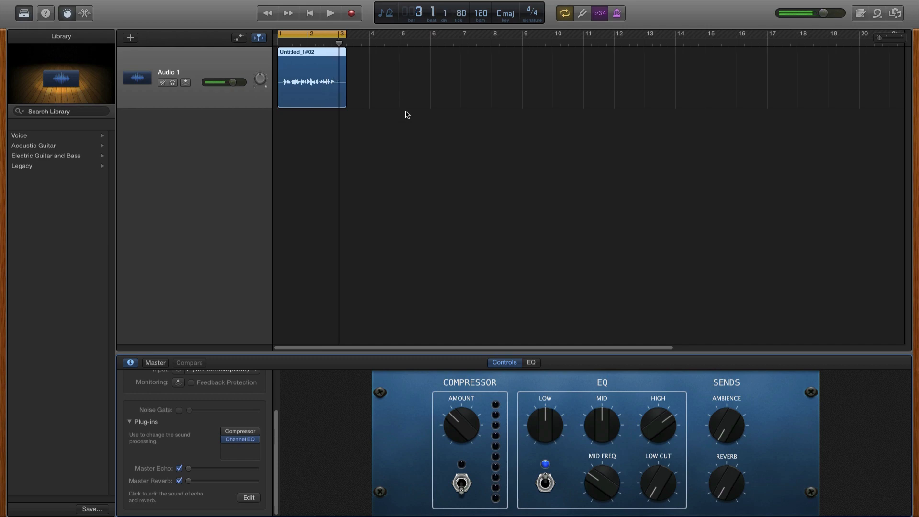
{"action": "mouse_move", "coordinate": [413, 134]}
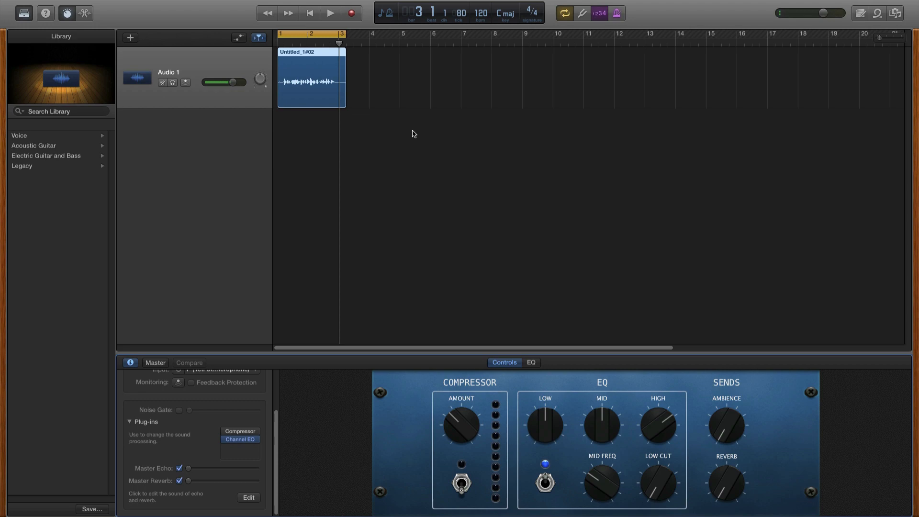
{"action": "mouse_move", "coordinate": [310, 444]}
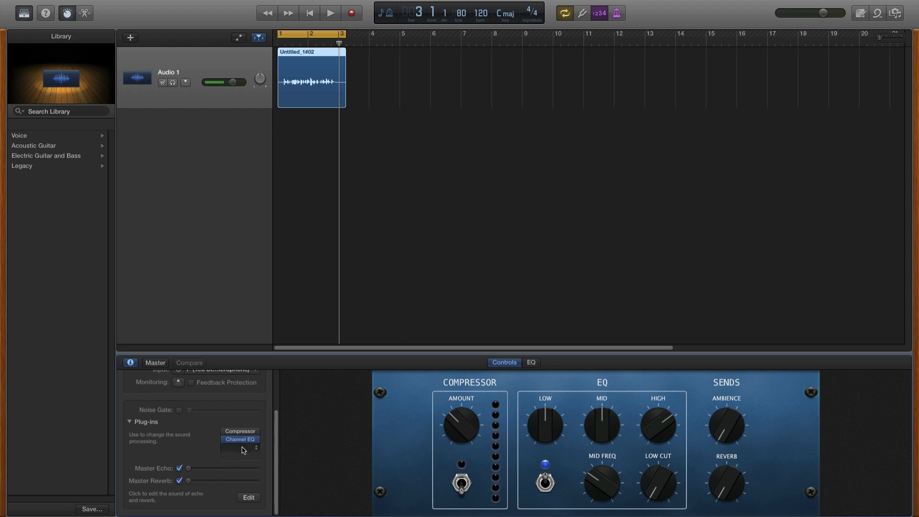
Step: Add Amp Designer to the empty plug-in slot and try the American Reissue preset
{"action": "left_click", "coordinate": [239, 439]}
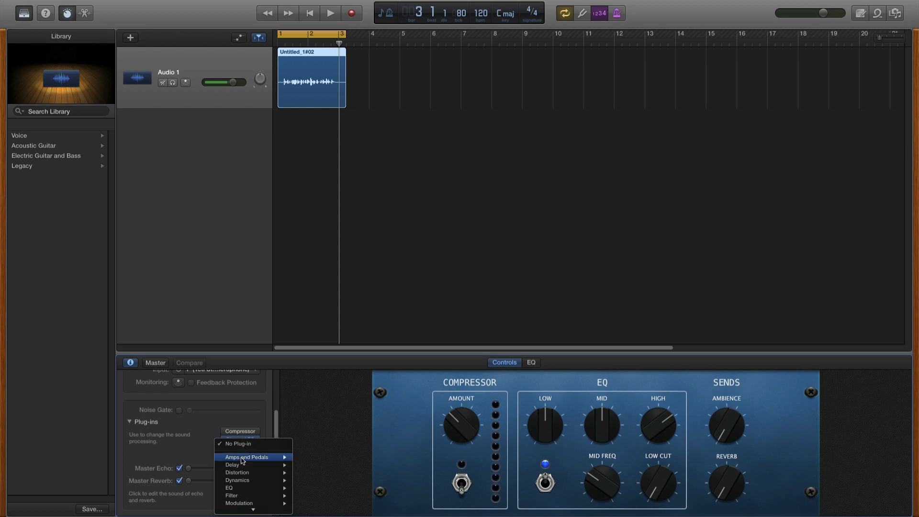
{"action": "mouse_move", "coordinate": [246, 458]}
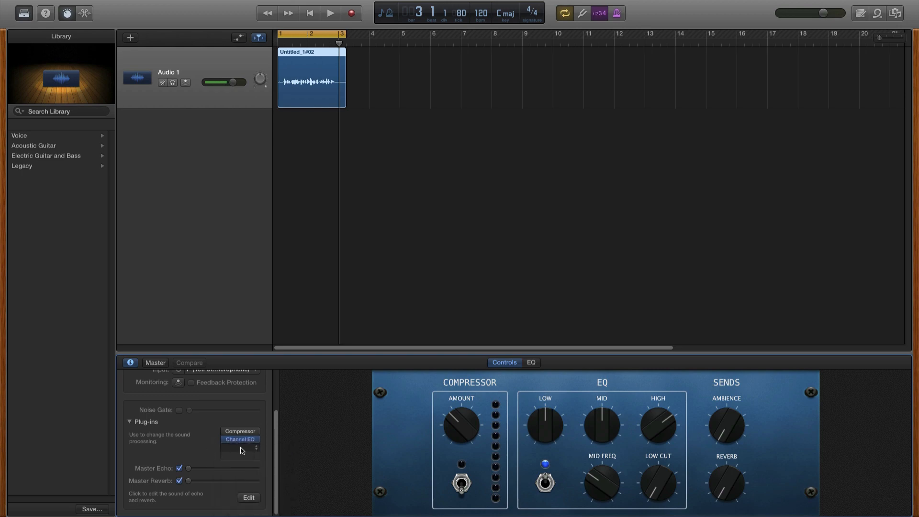
{"action": "left_click", "coordinate": [240, 439]}
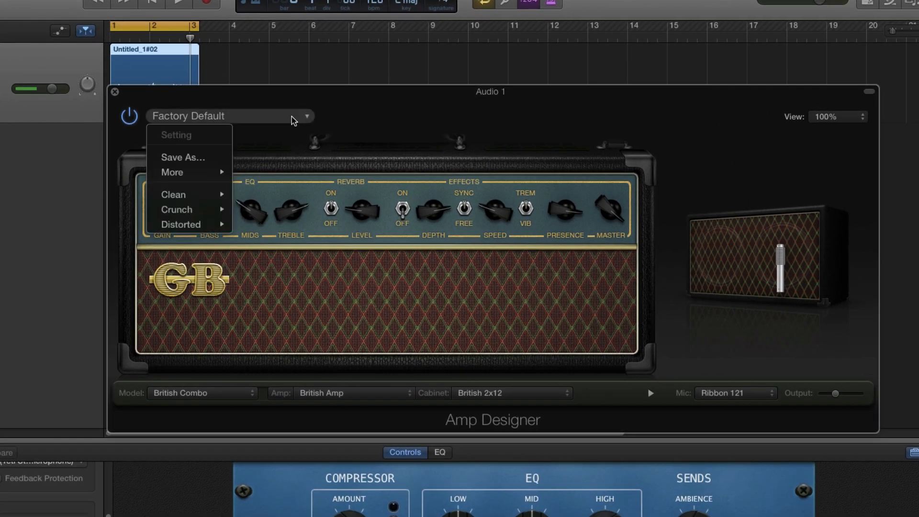
{"action": "mouse_move", "coordinate": [176, 214]}
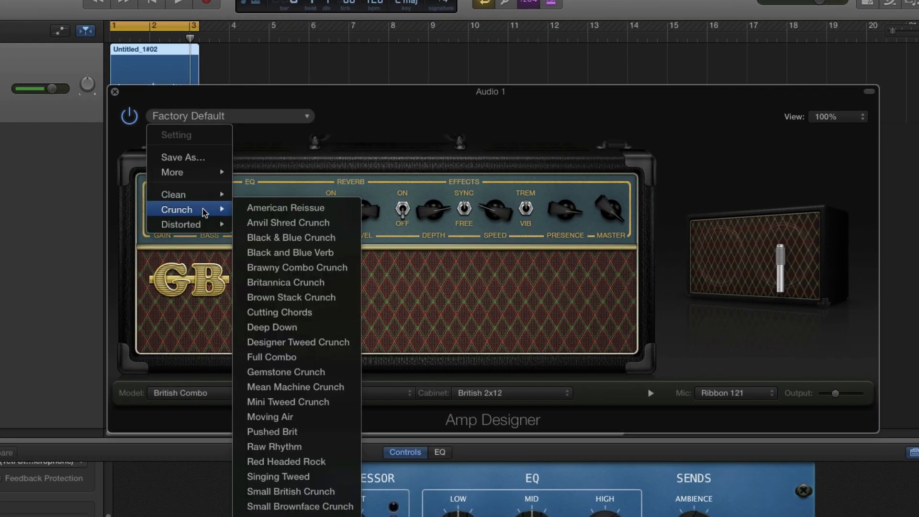
{"action": "mouse_move", "coordinate": [297, 267]}
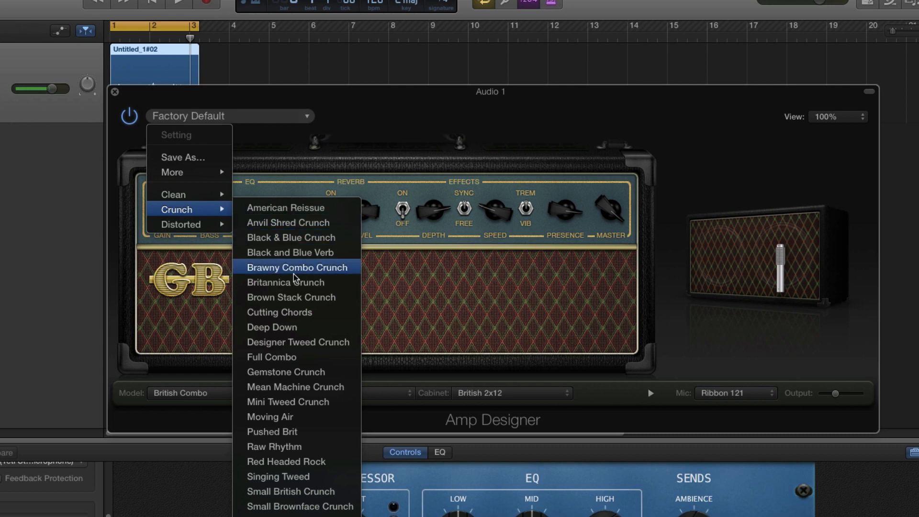
{"action": "mouse_move", "coordinate": [288, 401]}
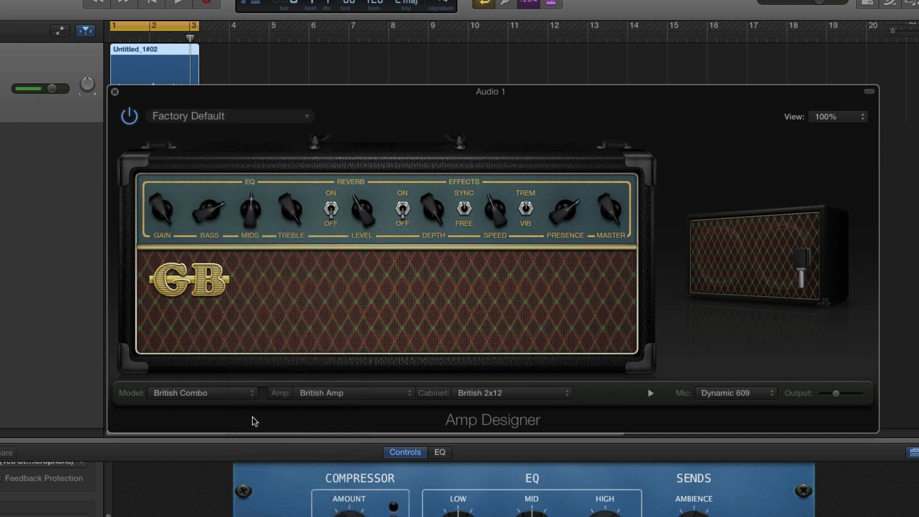
{"action": "left_click", "coordinate": [229, 116]}
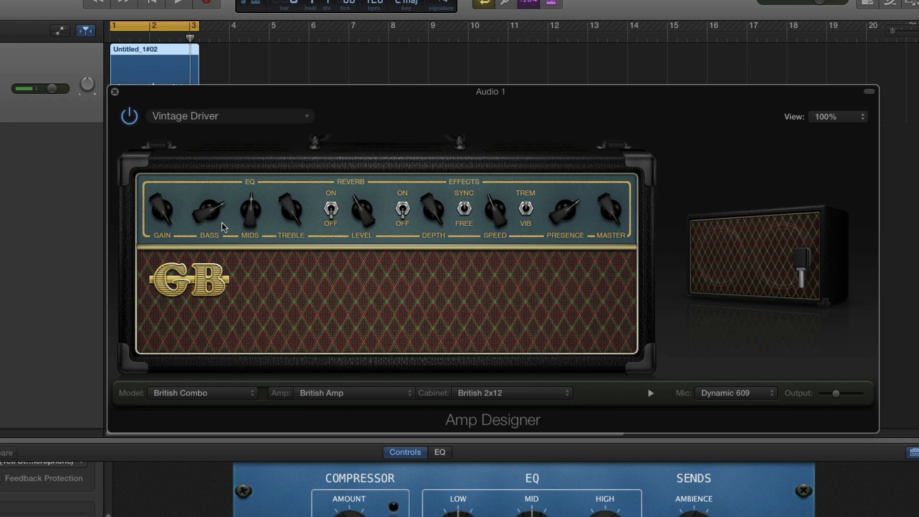
{"action": "mouse_move", "coordinate": [189, 119]}
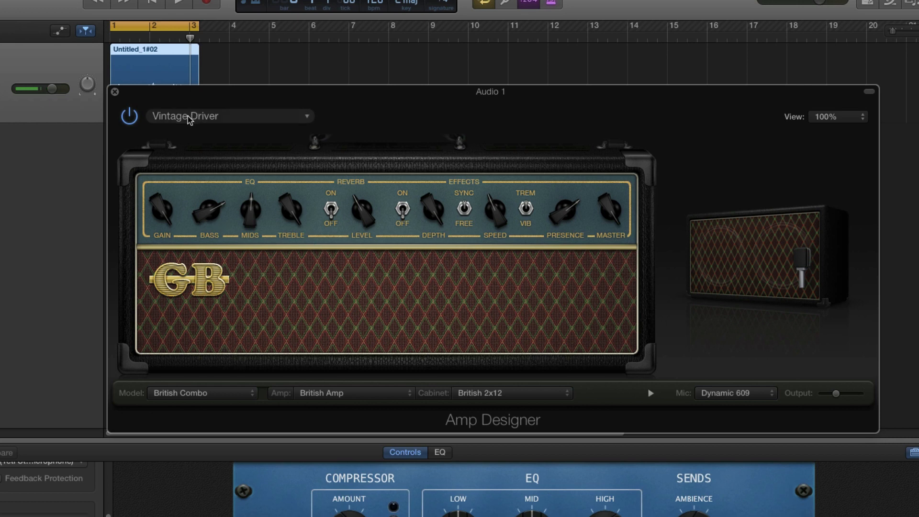
{"action": "left_click", "coordinate": [179, 5]}
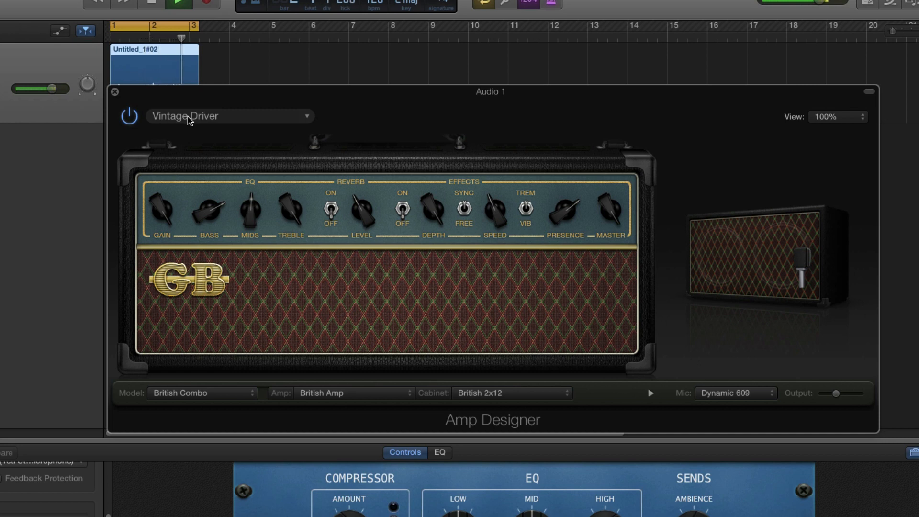
{"action": "left_click", "coordinate": [229, 116]}
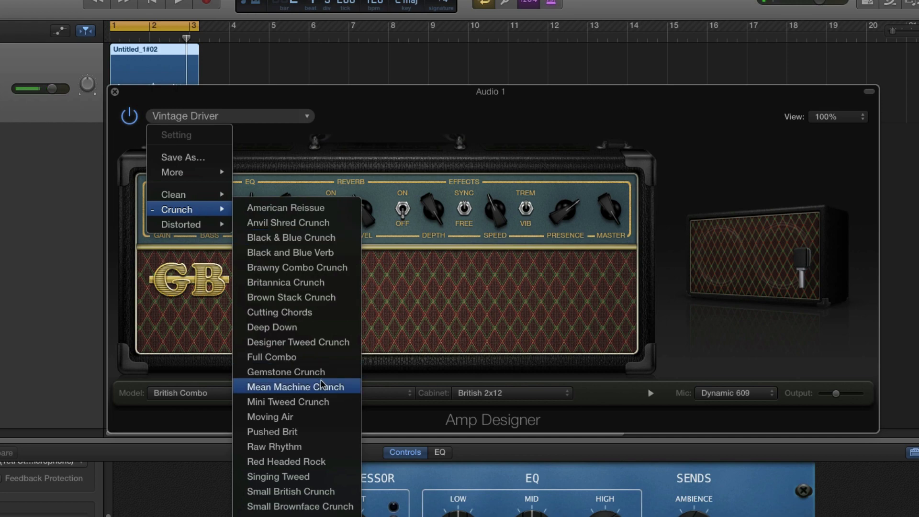
{"action": "left_click", "coordinate": [286, 208]}
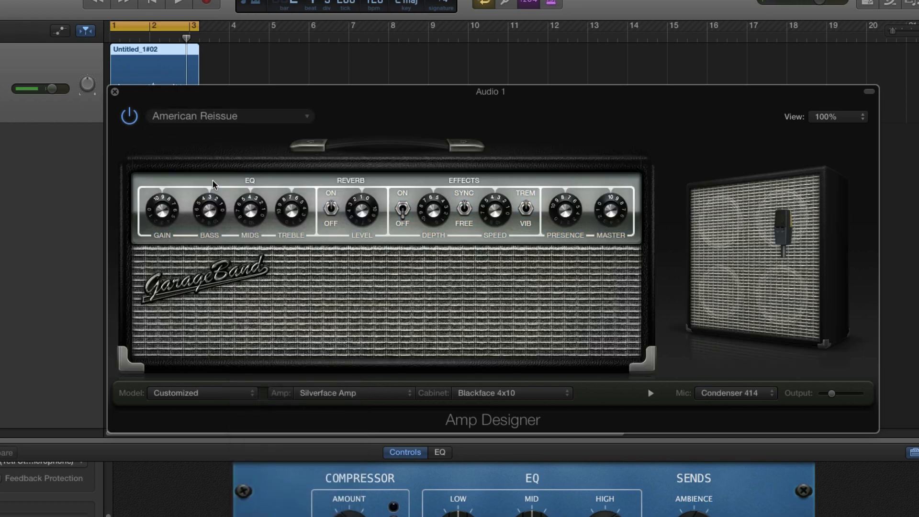
{"action": "left_click", "coordinate": [179, 5]}
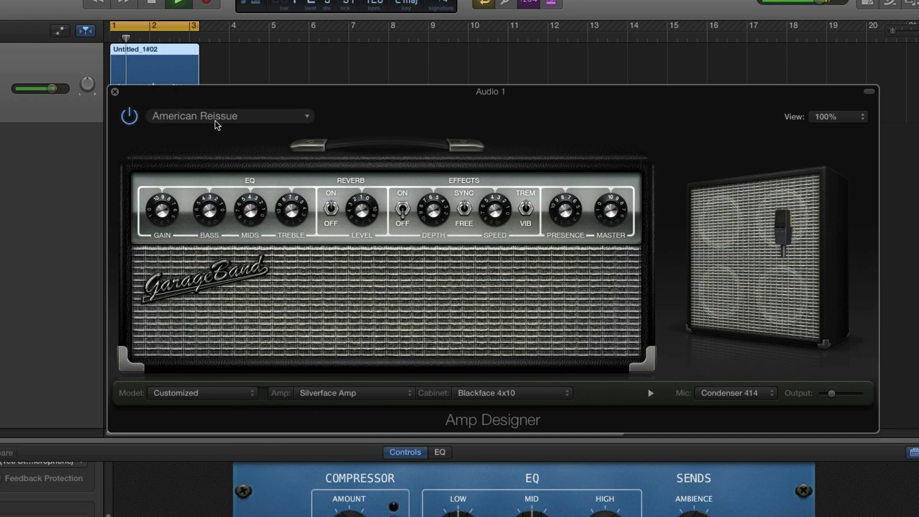
Step: Try Britannica Crunch and Clean Power, then settle on the Crunch > Red Headed Rock preset
{"action": "left_click", "coordinate": [229, 116]}
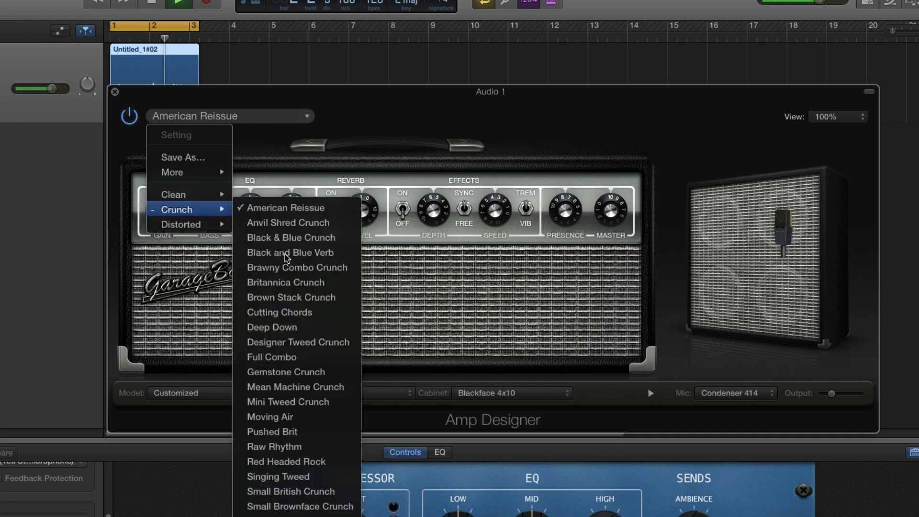
{"action": "left_click", "coordinate": [285, 285]}
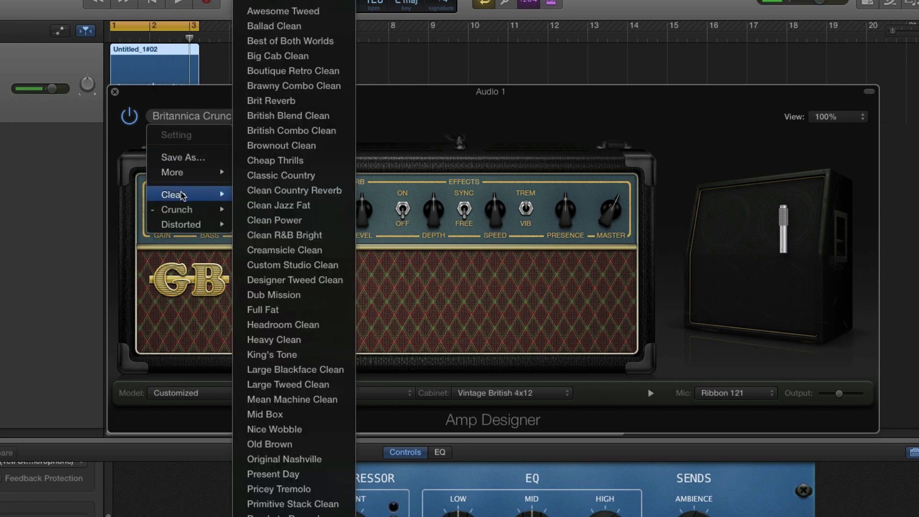
{"action": "mouse_move", "coordinate": [275, 220]}
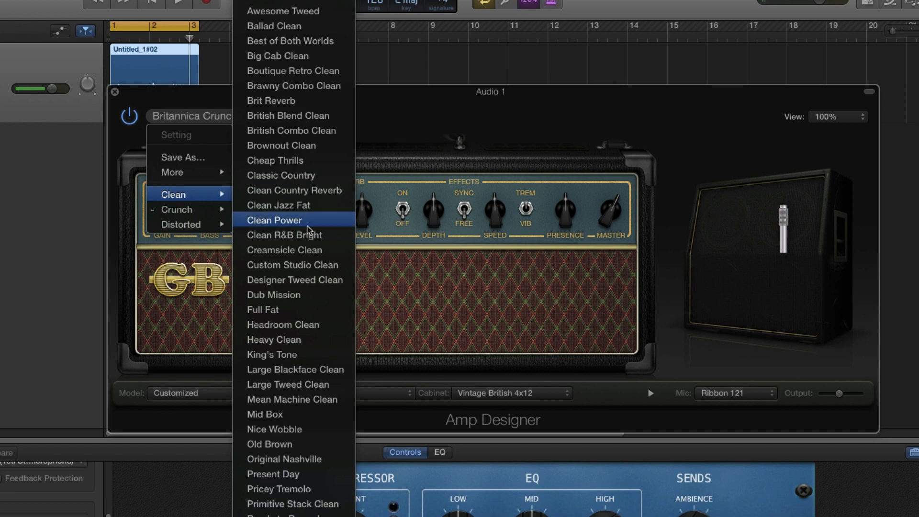
{"action": "left_click", "coordinate": [275, 220]}
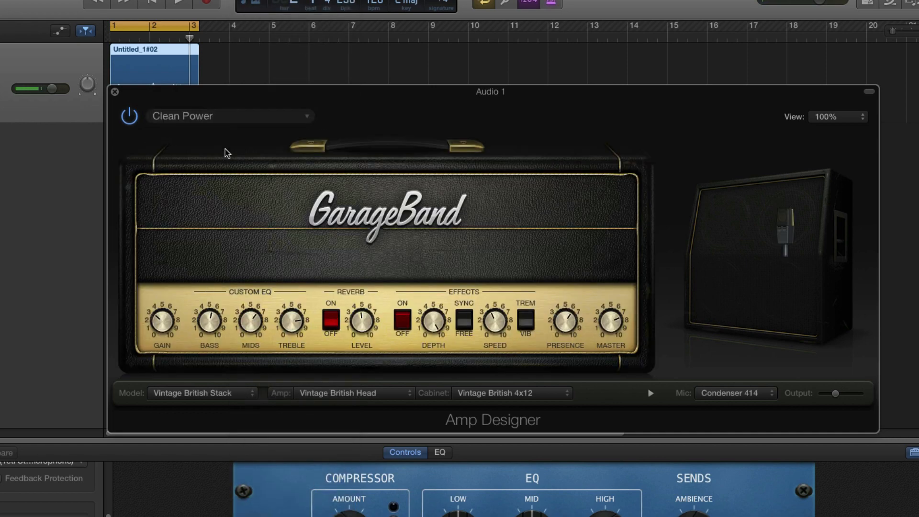
{"action": "left_click", "coordinate": [179, 5]}
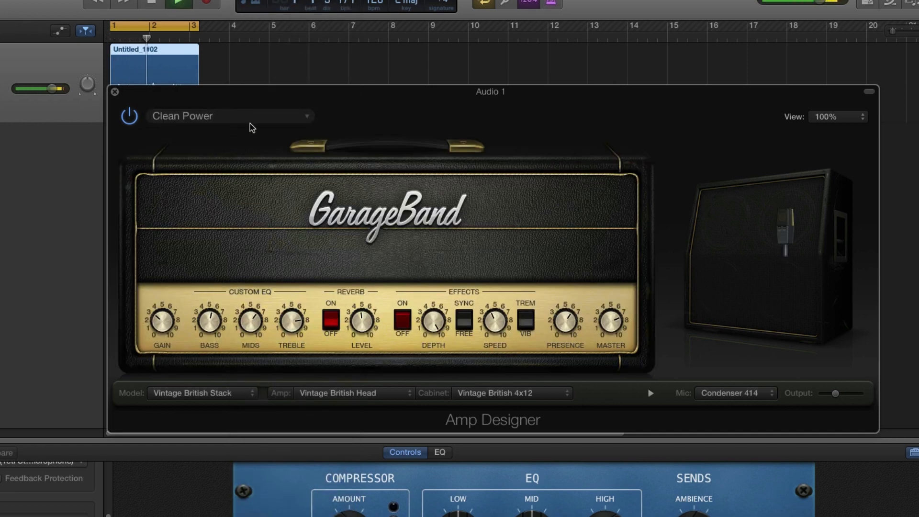
{"action": "left_click", "coordinate": [230, 116]}
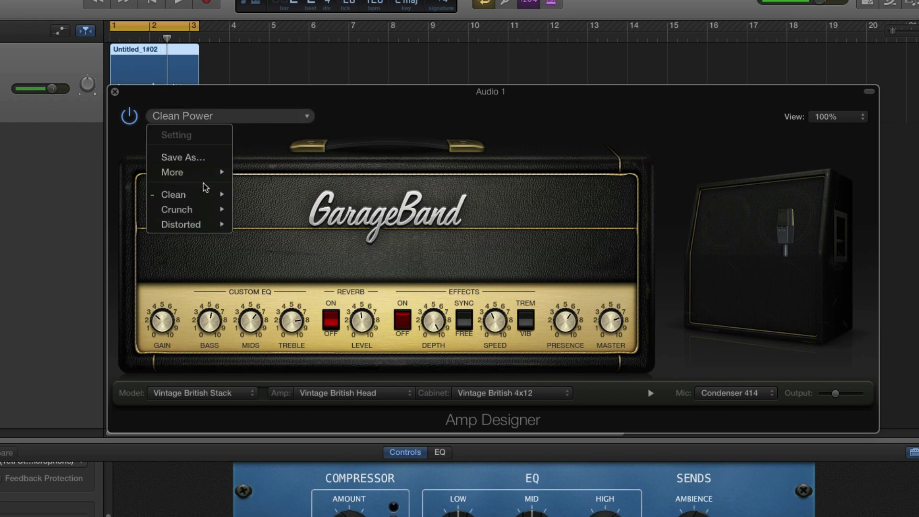
{"action": "mouse_move", "coordinate": [176, 210]}
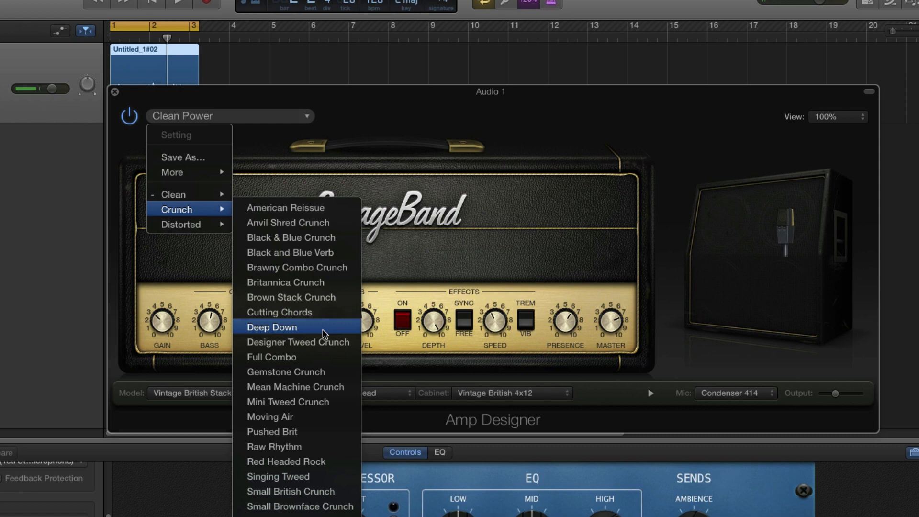
{"action": "left_click", "coordinate": [287, 462]}
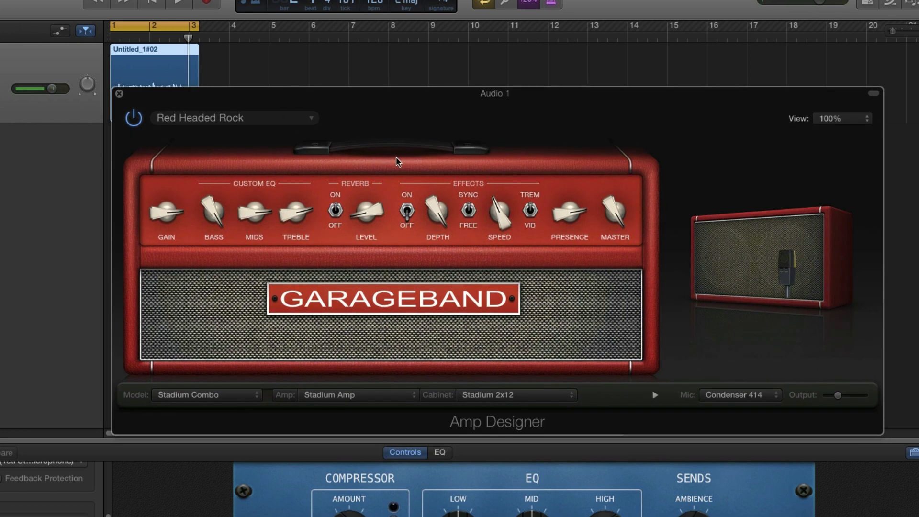
{"action": "mouse_move", "coordinate": [419, 266]}
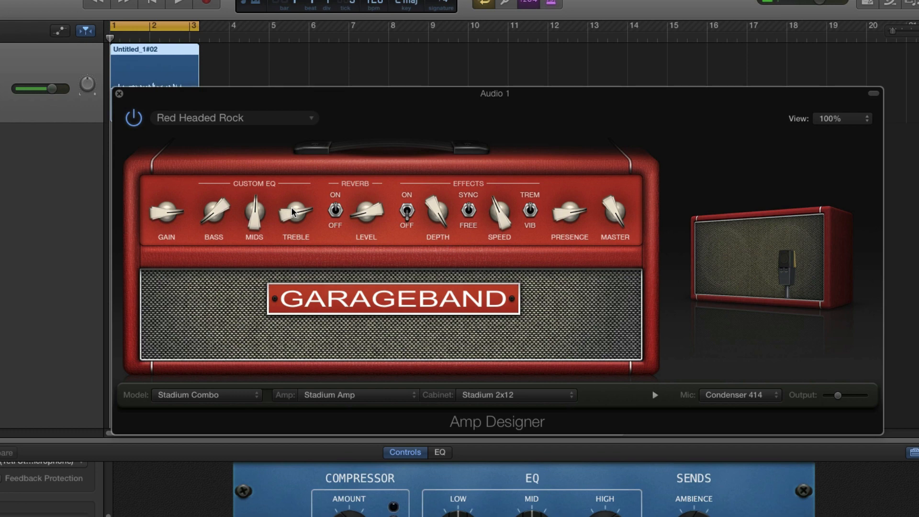
{"action": "mouse_move", "coordinate": [562, 227]}
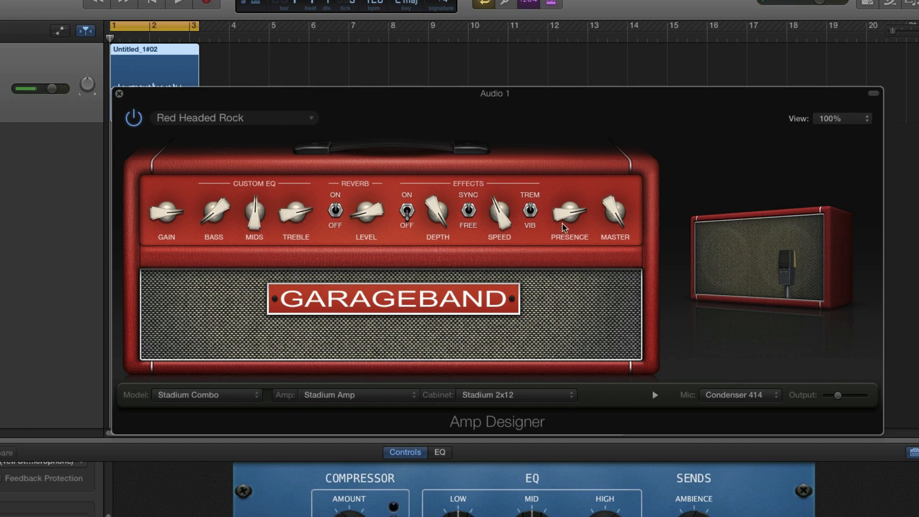
Step: Close the Amp Designer window after tweaking the Red Headed Rock tone knobs
{"action": "left_click", "coordinate": [119, 95]}
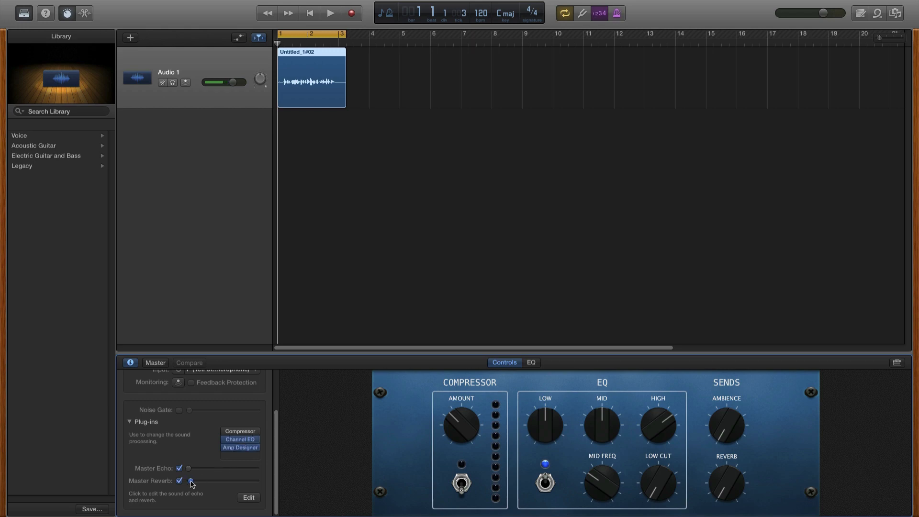
Step: Enable master echo and reverb and play back the voice clip through the amp tone
{"action": "left_click", "coordinate": [329, 12]}
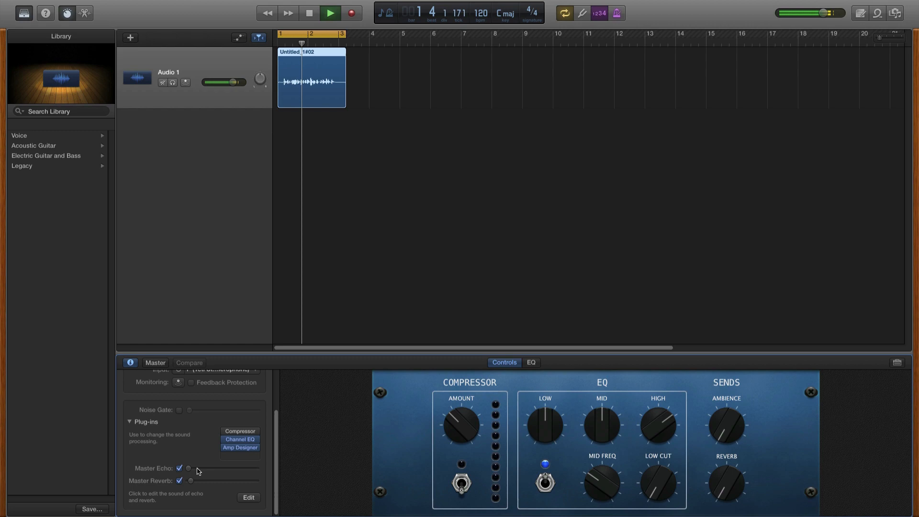
{"action": "left_click", "coordinate": [329, 12]}
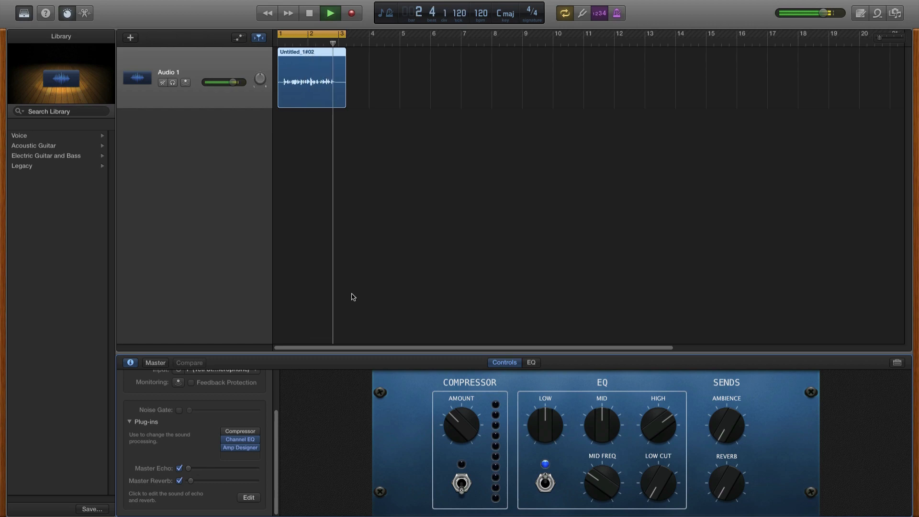
{"action": "left_click", "coordinate": [329, 13]}
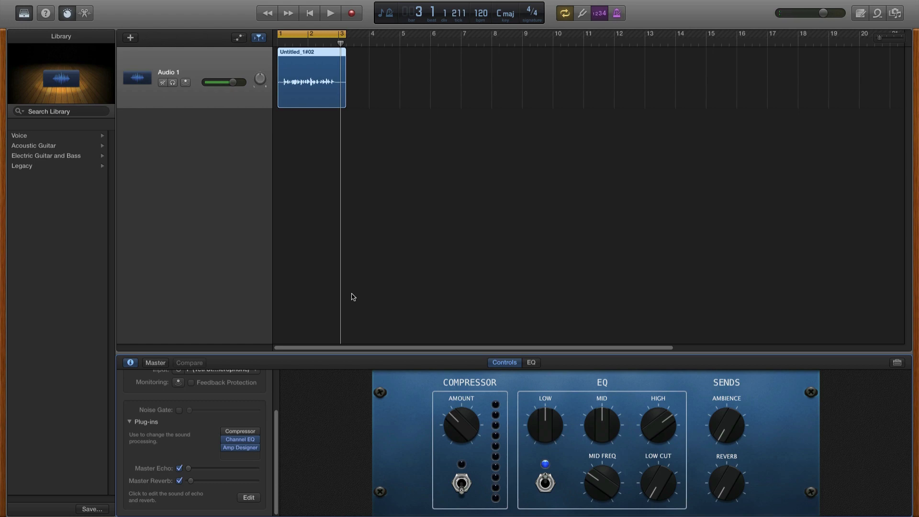
{"action": "mouse_move", "coordinate": [314, 329]}
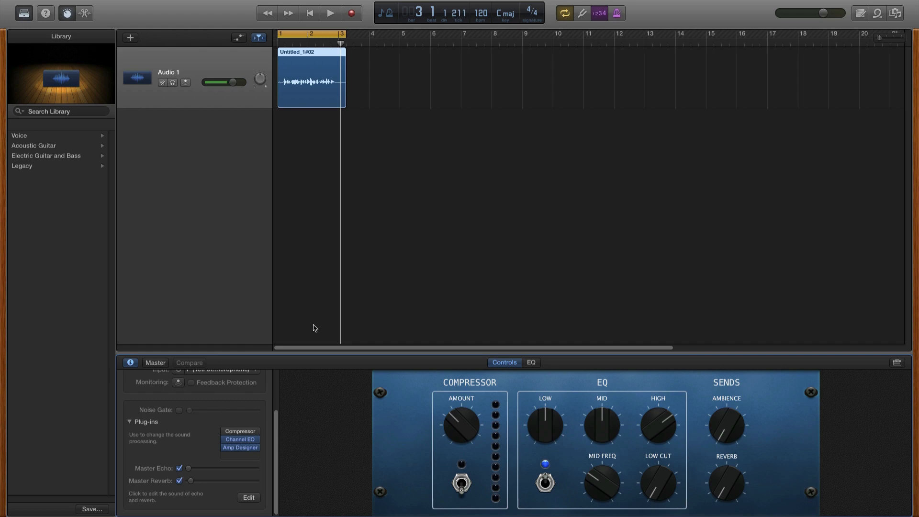
Step: Search the Loop Browser for 'static' and select the Walkie Talkie Static loop
{"action": "left_click", "coordinate": [878, 12]}
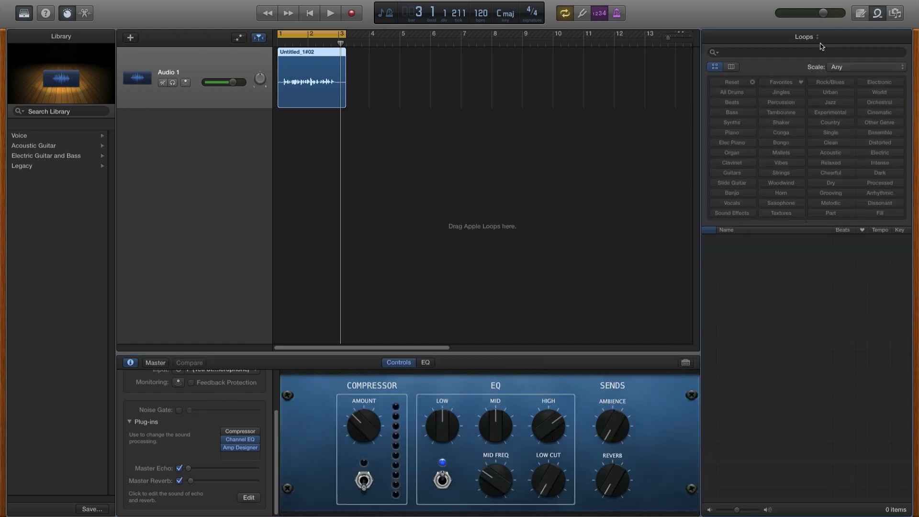
{"action": "type", "text": "static"}
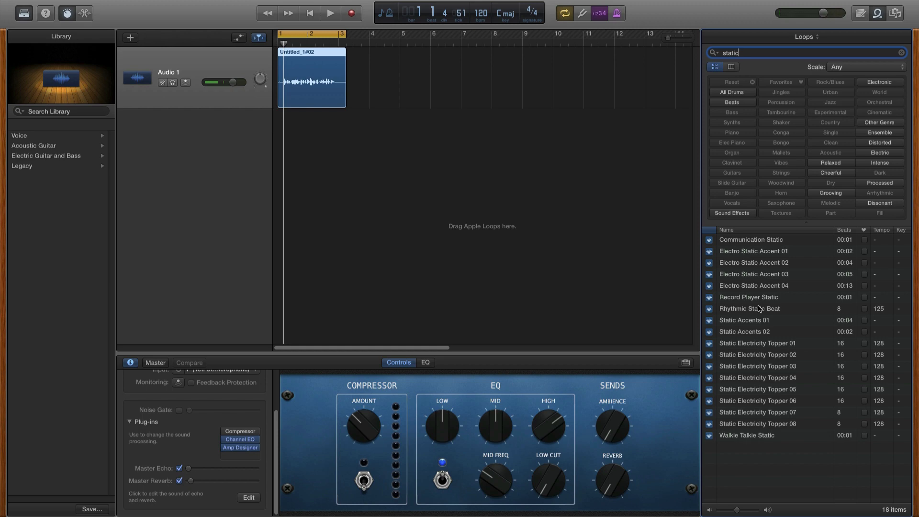
{"action": "left_click", "coordinate": [748, 434]}
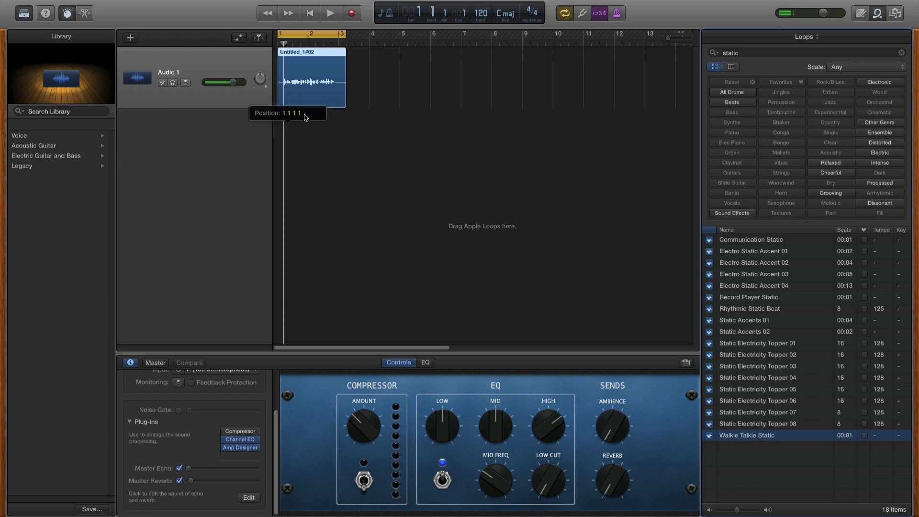
Step: Drop Walkie Talkie Static onto a new track at bar 1 and lower its volume
{"action": "left_click_drag", "start_coordinate": [746, 434], "coordinate": [312, 141]}
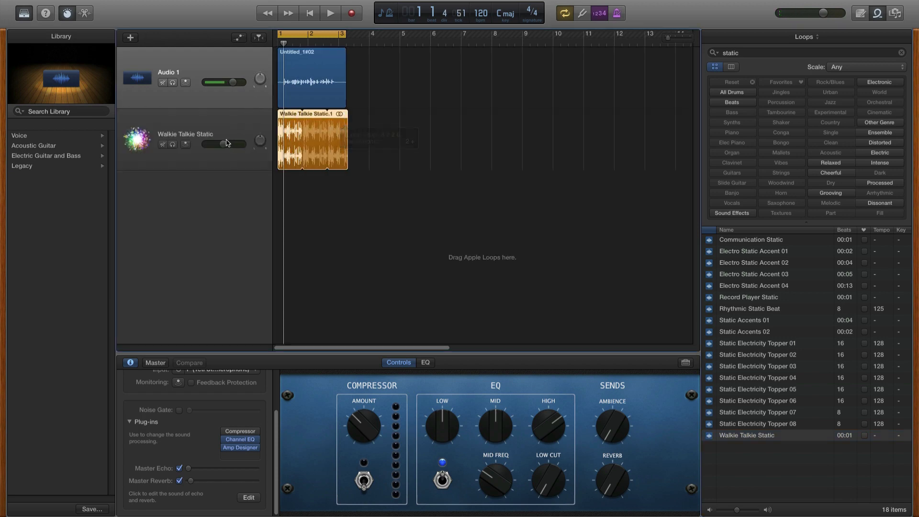
{"action": "left_click", "coordinate": [329, 12]}
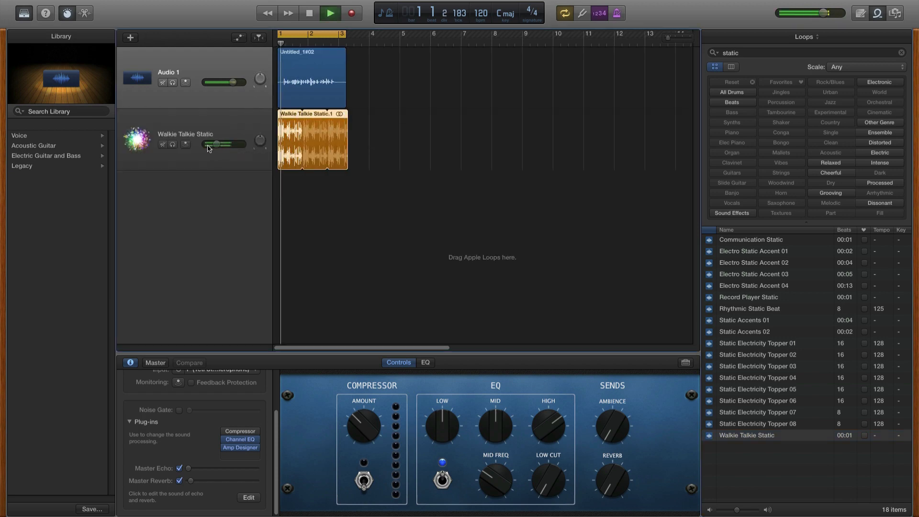
{"action": "left_click", "coordinate": [330, 12]}
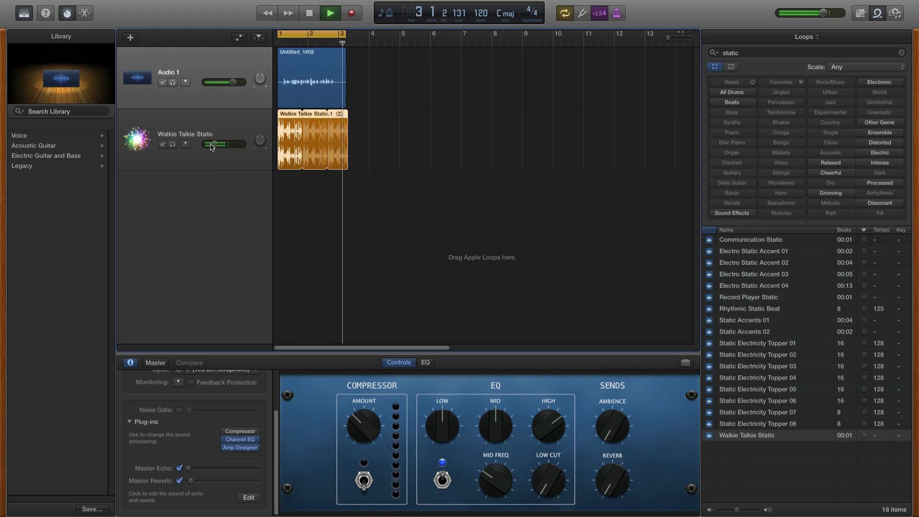
{"action": "left_click", "coordinate": [309, 13]}
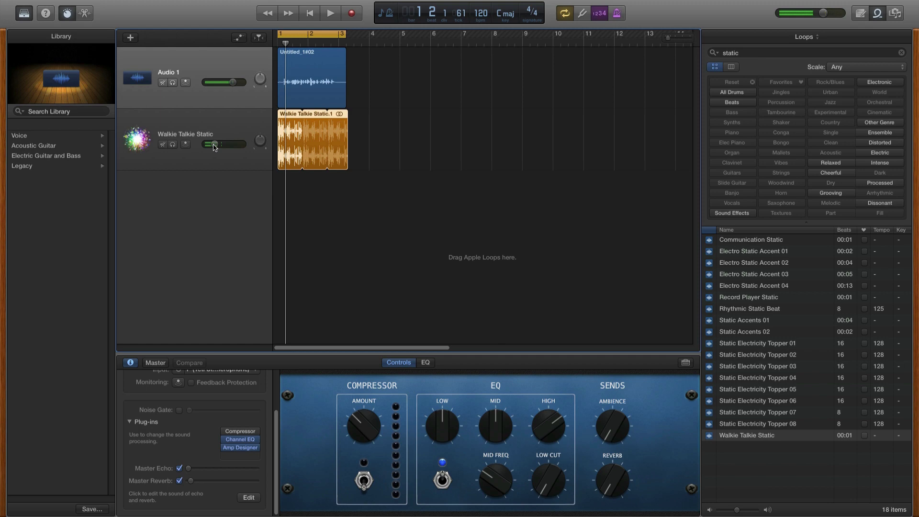